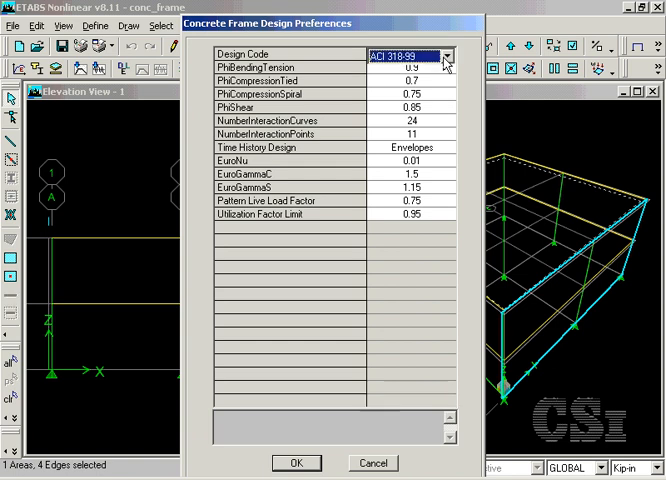
# Choose ACI 318-99 as the design code and confirm the concrete frame design preferences.
pyautogui.click(444, 56)
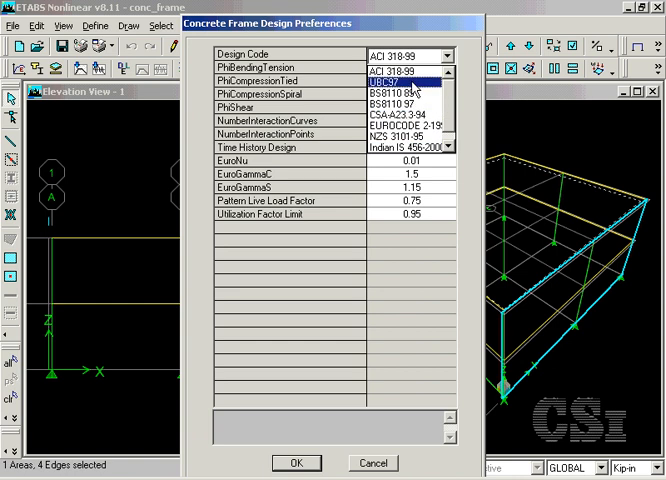
pyautogui.click(404, 54)
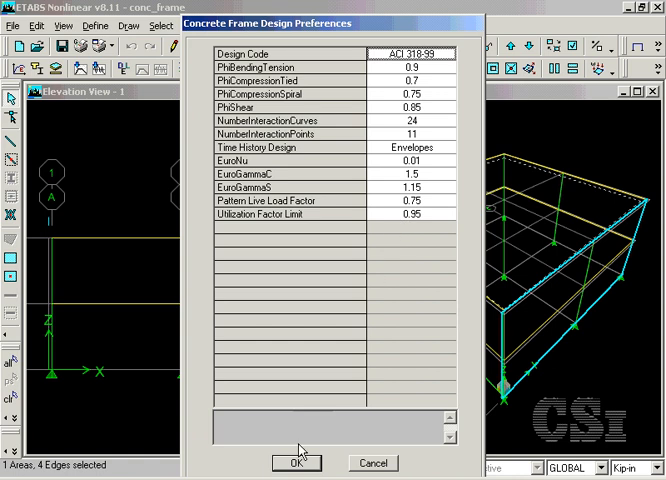
pyautogui.click(296, 462)
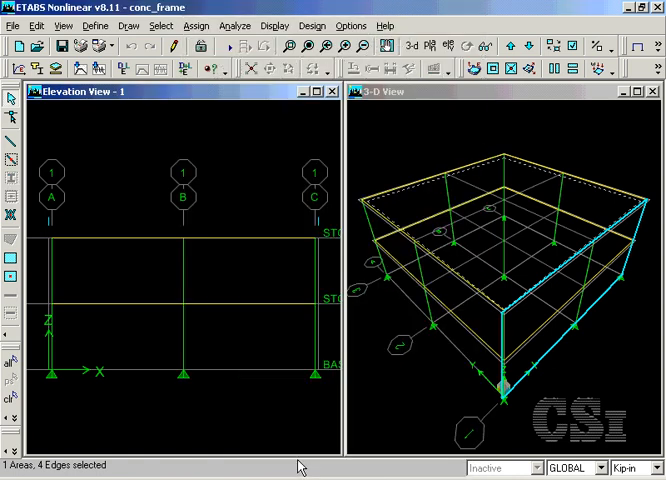
# Start a new circular frame section named CIRCOL from Define > Frame Sections.
pyautogui.click(96, 24)
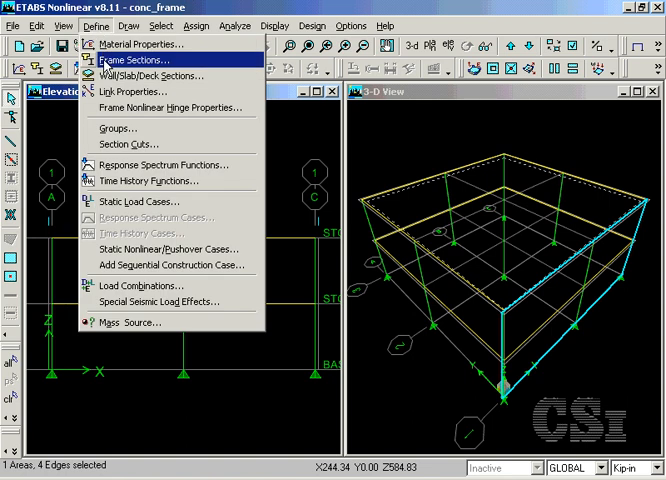
pyautogui.click(140, 60)
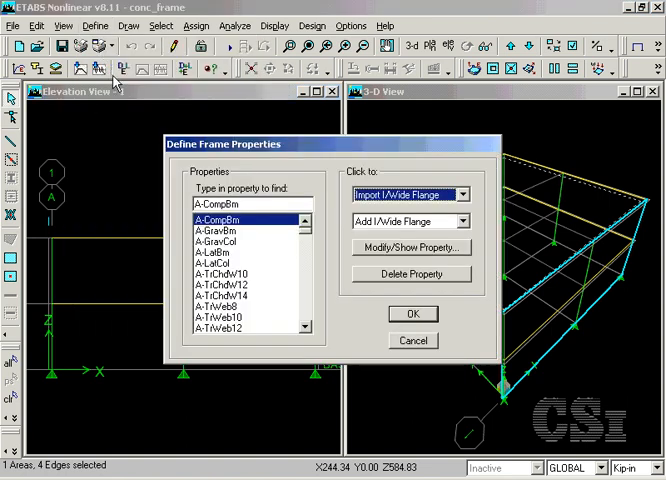
pyautogui.click(462, 220)
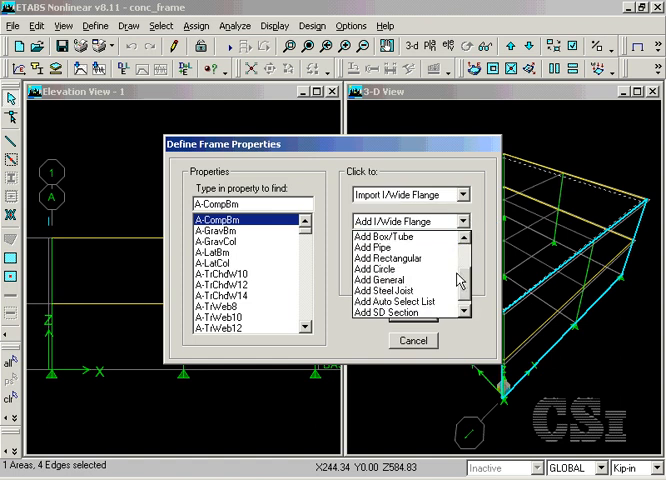
pyautogui.click(388, 268)
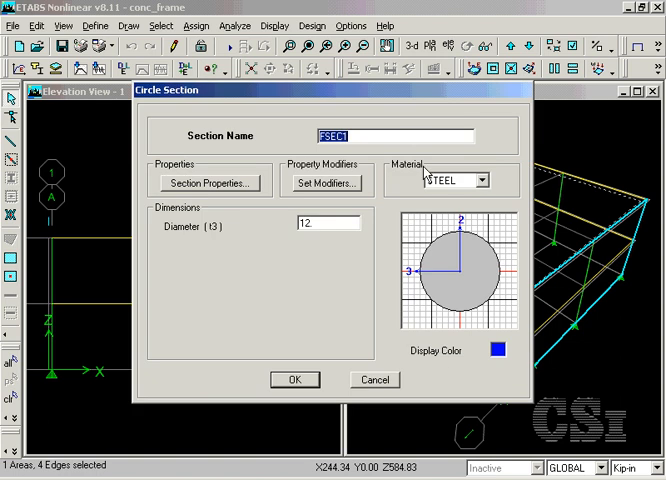
pyautogui.write('CIRCOL')
pyautogui.click(328, 224)
pyautogui.write('24')
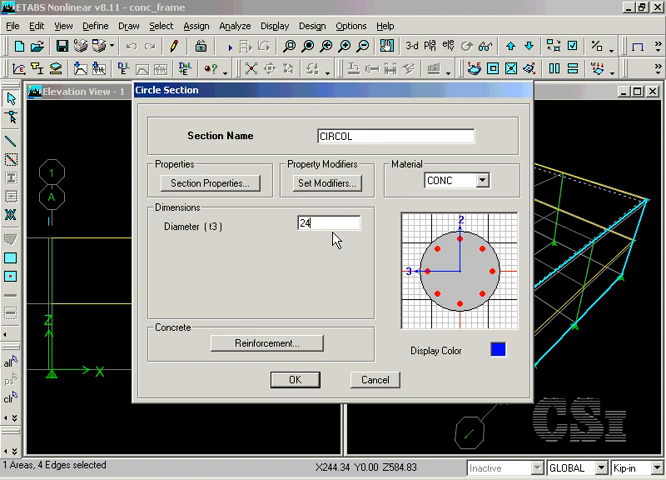
# Set CIRCOL's reinforcement to be designed and confirm the 24-inch concrete column section.
pyautogui.click(266, 342)
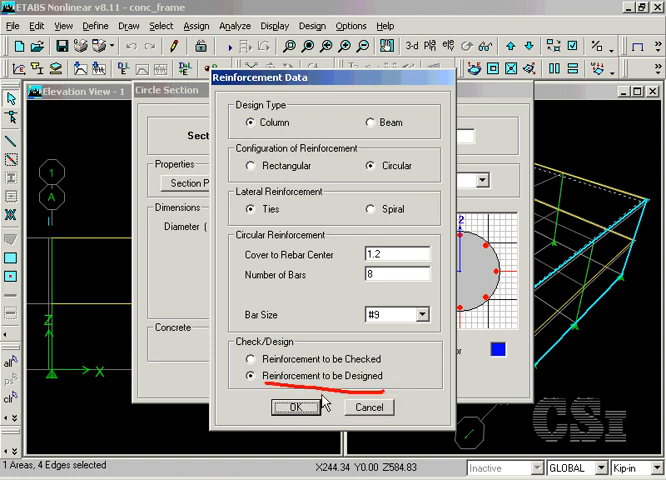
pyautogui.click(296, 408)
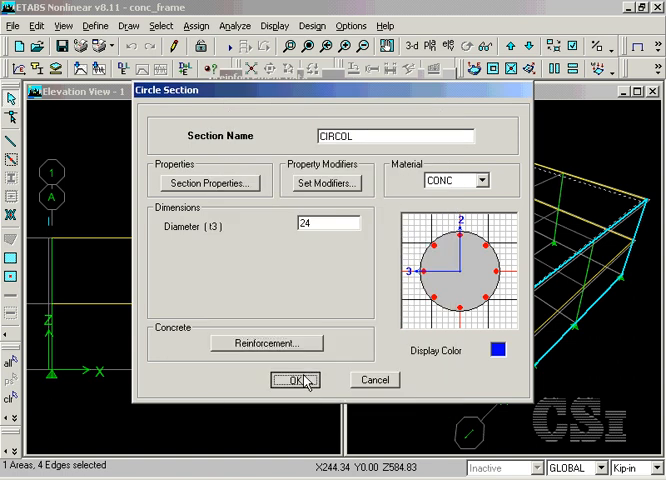
pyautogui.click(288, 380)
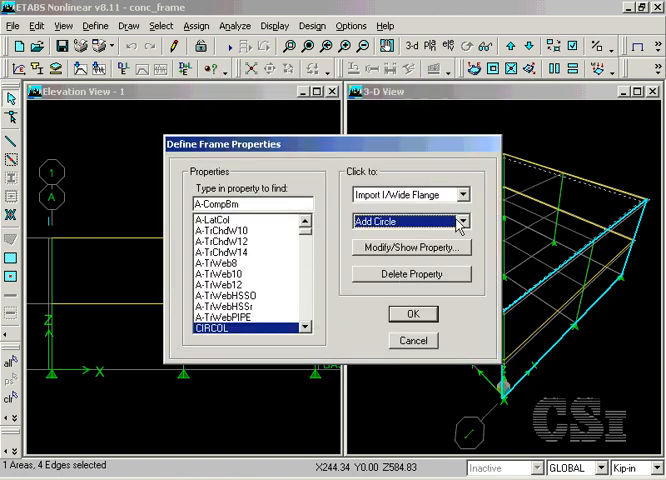
# Add a rectangular concrete section with depth 24 and width 24.
pyautogui.click(460, 220)
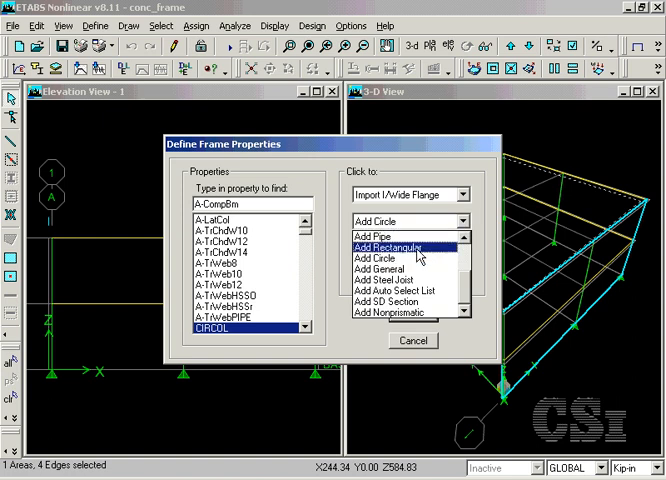
pyautogui.click(390, 246)
pyautogui.write('SQCOL')
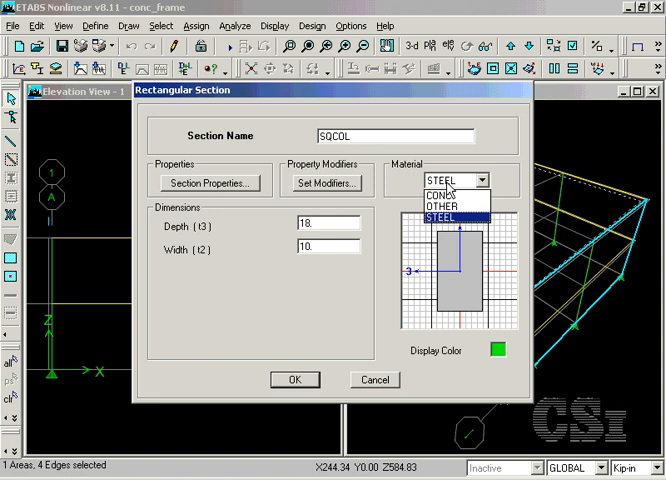
pyautogui.click(430, 196)
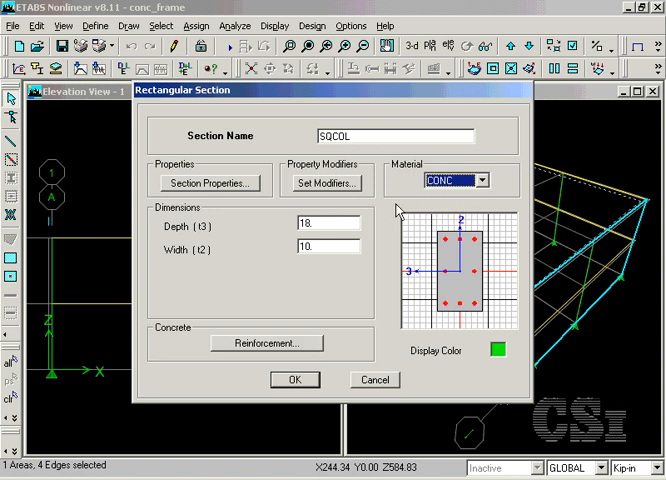
pyautogui.write('24')
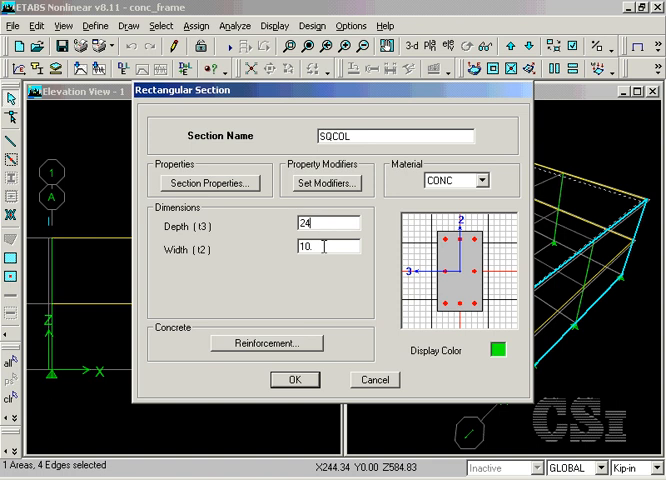
pyautogui.write('24')
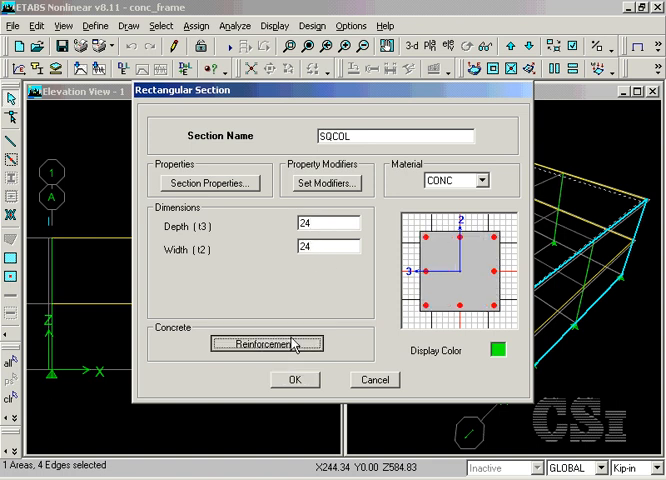
pyautogui.moveTo(276, 140)
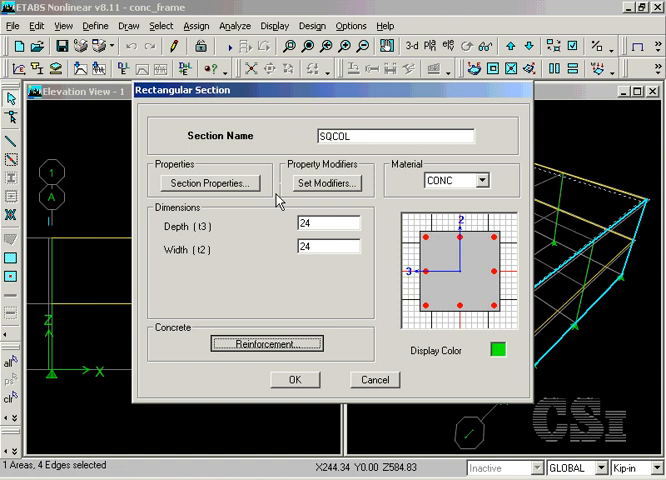
pyautogui.moveTo(268, 236)
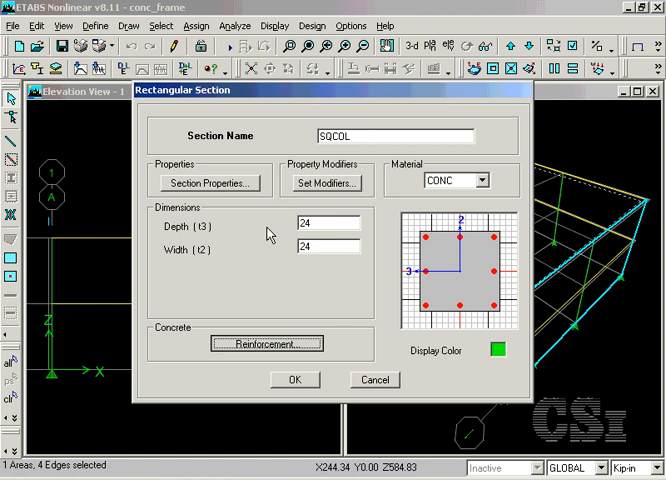
# Set its reinforcement to be checked and confirm the section as SQCOL.
pyautogui.click(268, 344)
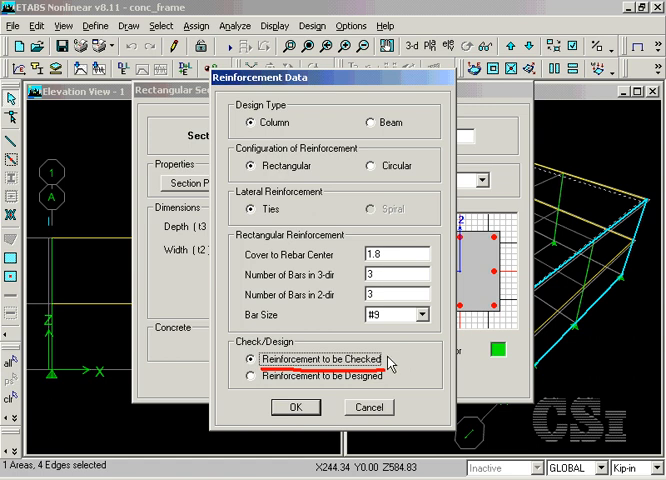
pyautogui.click(296, 408)
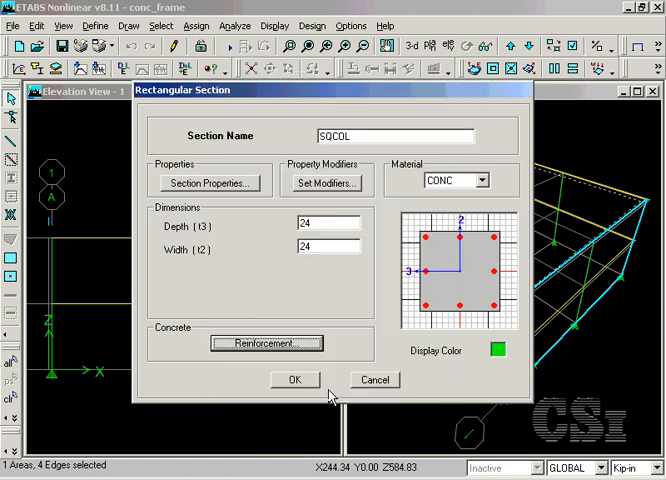
pyautogui.click(294, 380)
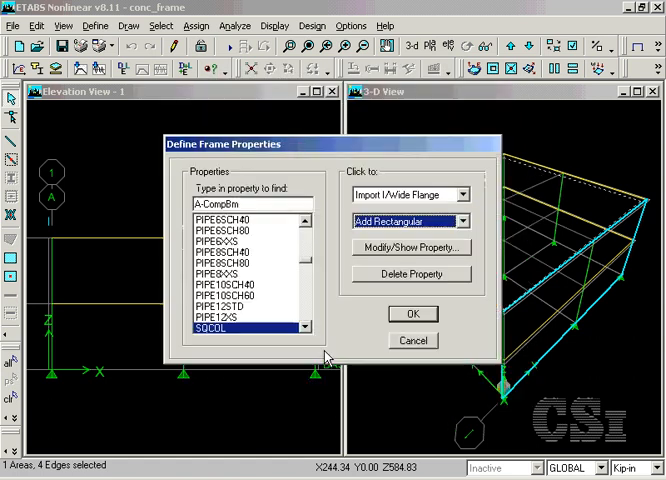
pyautogui.write('SQCOL')
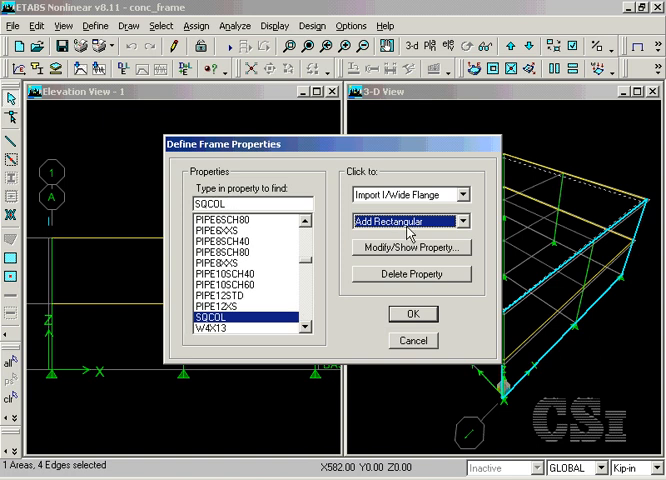
# Add a 16 by 12 rectangular concrete section with beam-type reinforcement design.
pyautogui.click(460, 220)
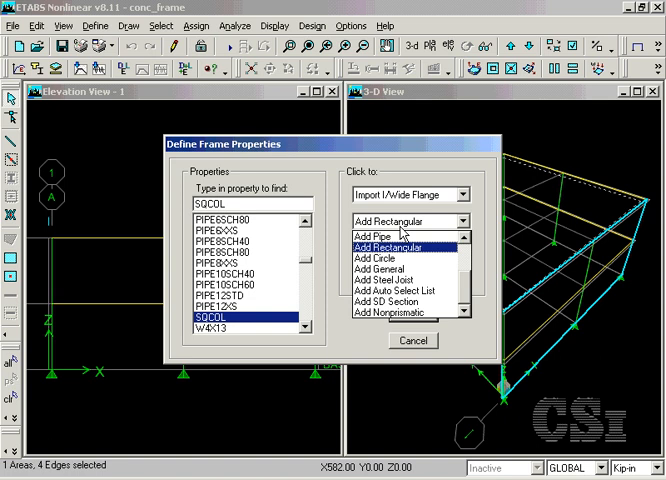
pyautogui.click(392, 246)
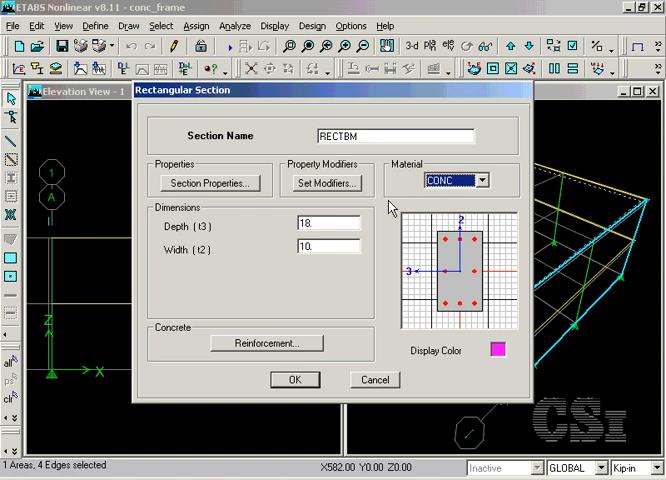
pyautogui.write('12')
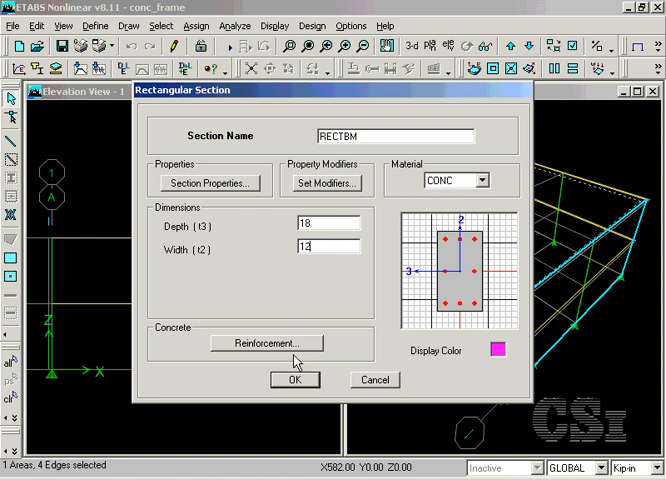
pyautogui.click(266, 344)
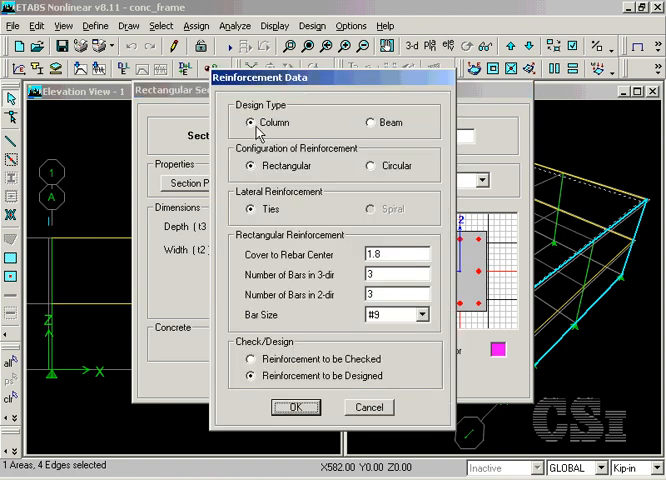
pyautogui.click(372, 122)
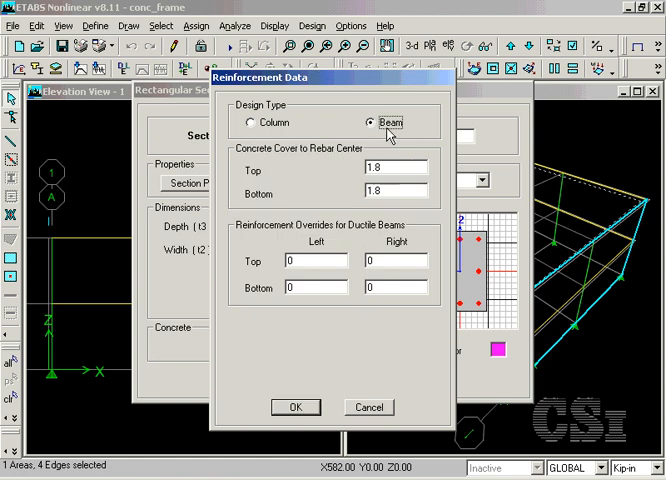
pyautogui.moveTo(344, 346)
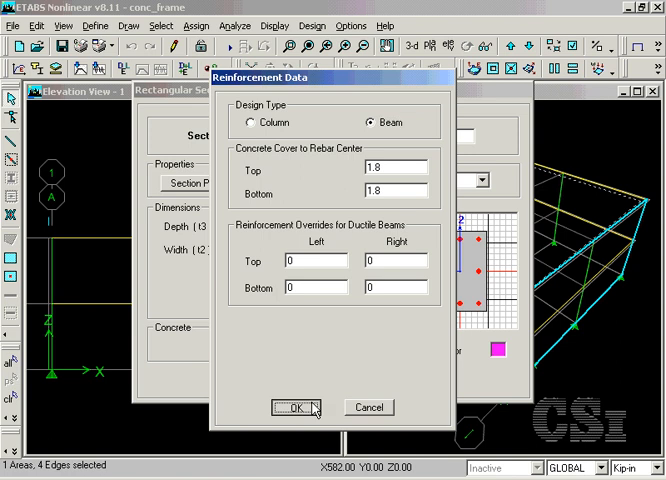
# Confirm the RECTBM beam section and close the frame section definitions.
pyautogui.click(294, 408)
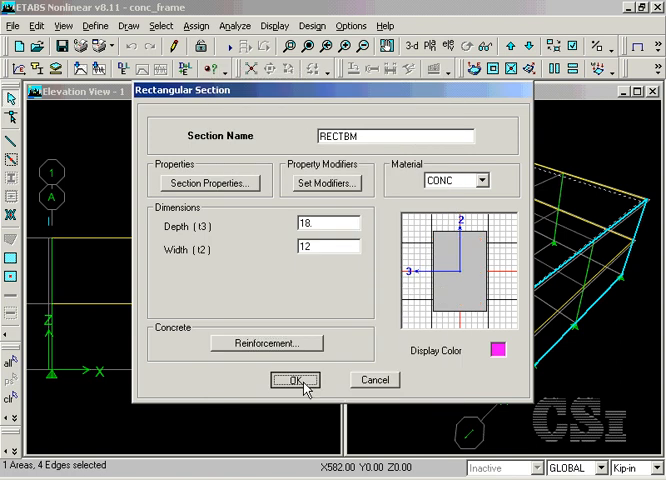
pyautogui.click(294, 380)
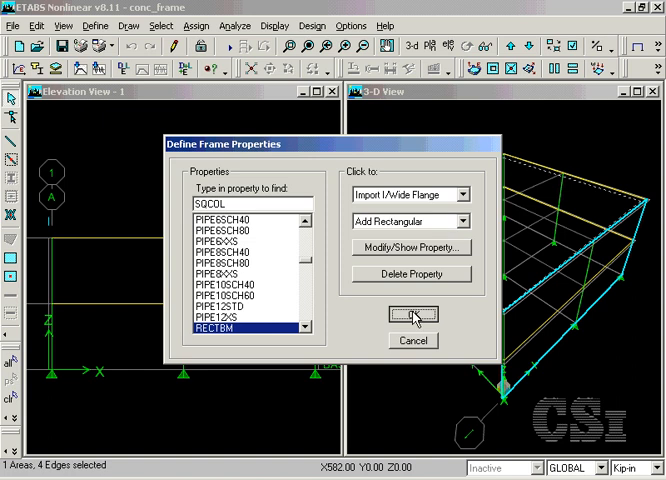
pyautogui.click(412, 314)
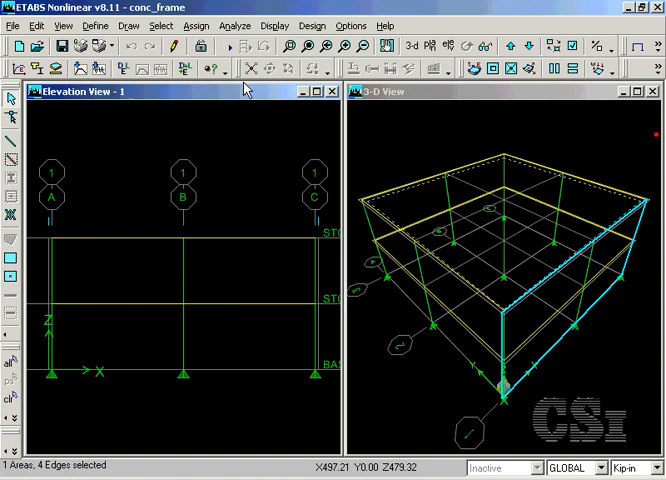
# Select every column in the model by line object type.
pyautogui.click(160, 24)
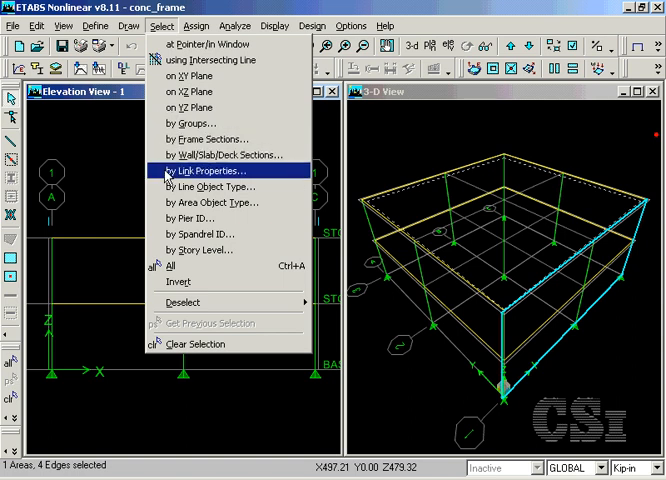
pyautogui.click(206, 168)
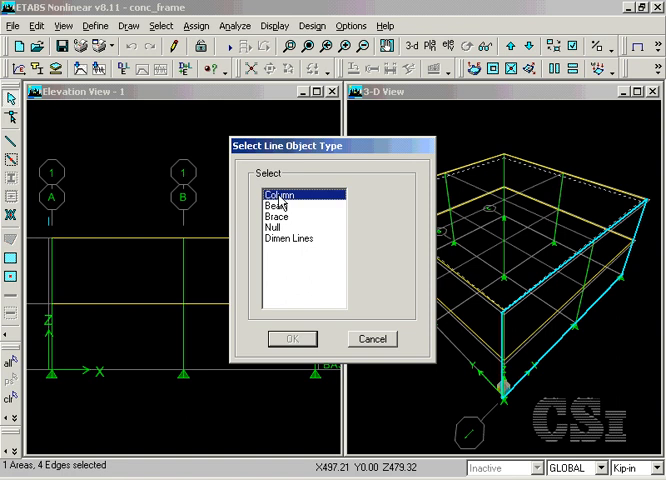
pyautogui.click(292, 338)
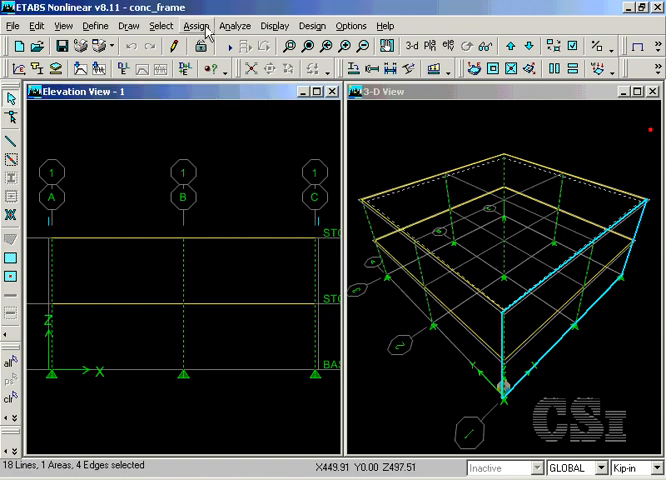
# Assign the CIRCOL frame section to the selected columns.
pyautogui.click(198, 24)
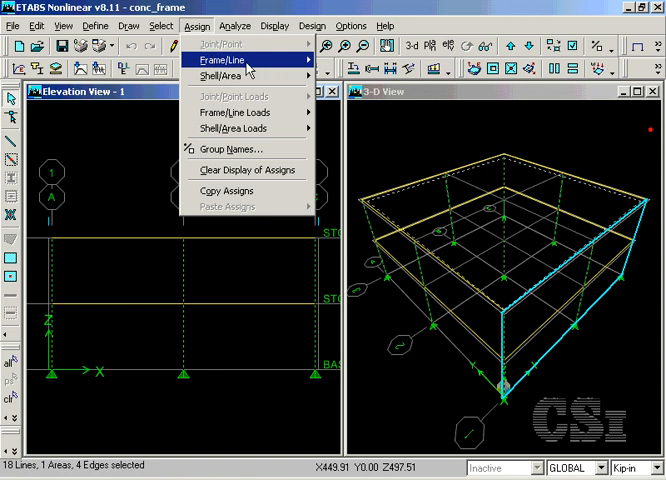
pyautogui.click(218, 60)
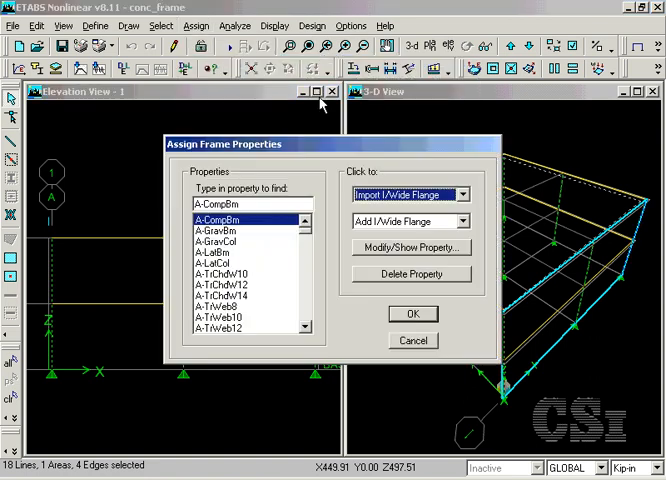
pyautogui.write('c')
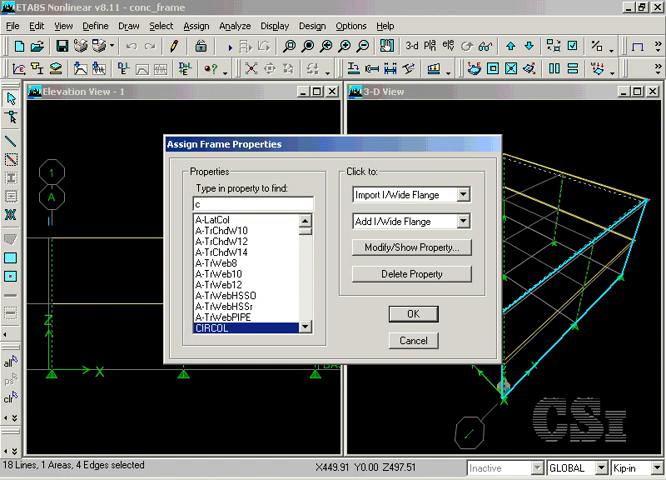
pyautogui.write('ir')
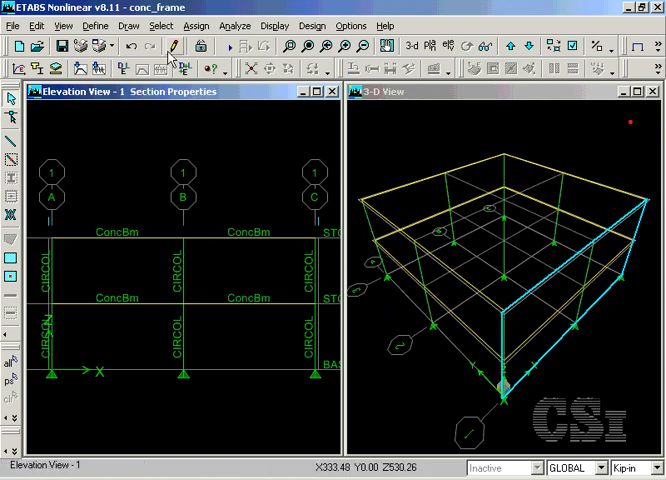
# Select the beams by their section property and assign them the RECTBM section.
pyautogui.click(160, 24)
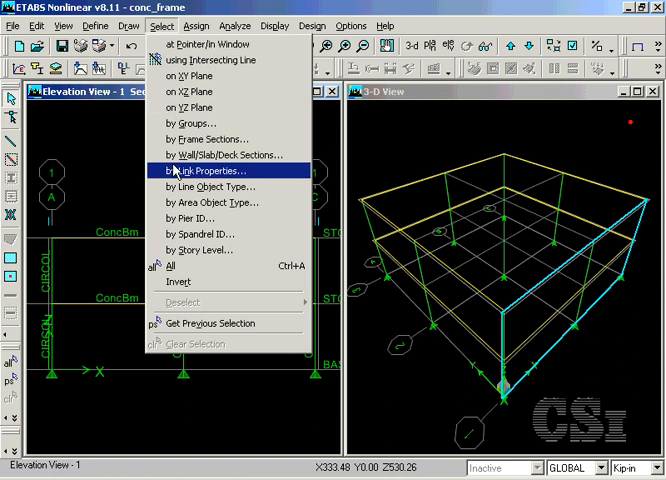
pyautogui.click(208, 170)
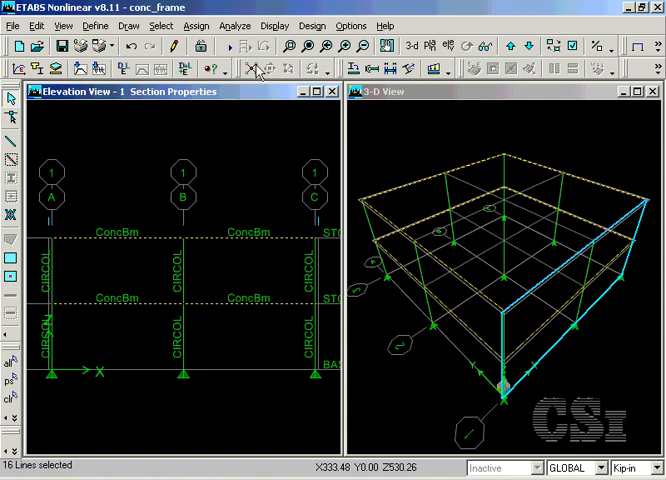
pyautogui.click(196, 24)
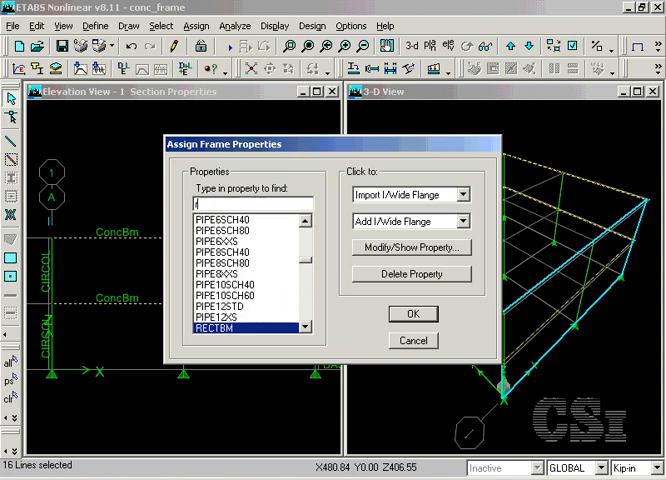
pyautogui.write('rec')
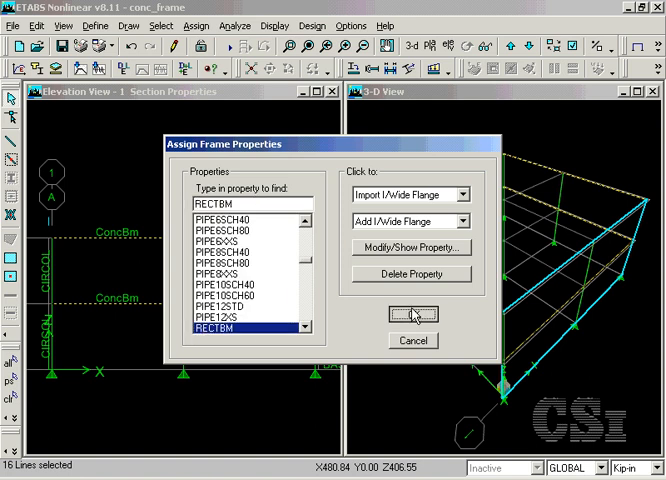
pyautogui.click(412, 314)
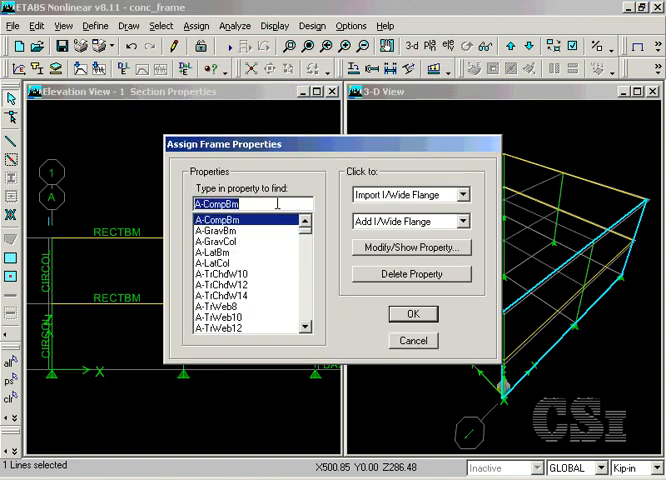
# Assign the SQCOL section to the selected member.
pyautogui.write('sq')
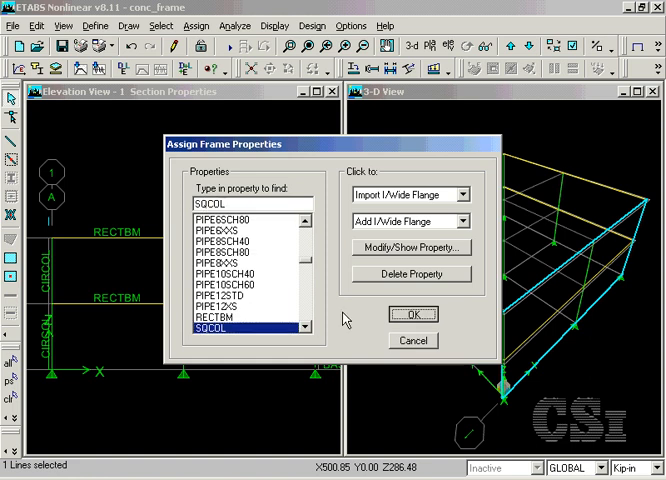
pyautogui.click(412, 314)
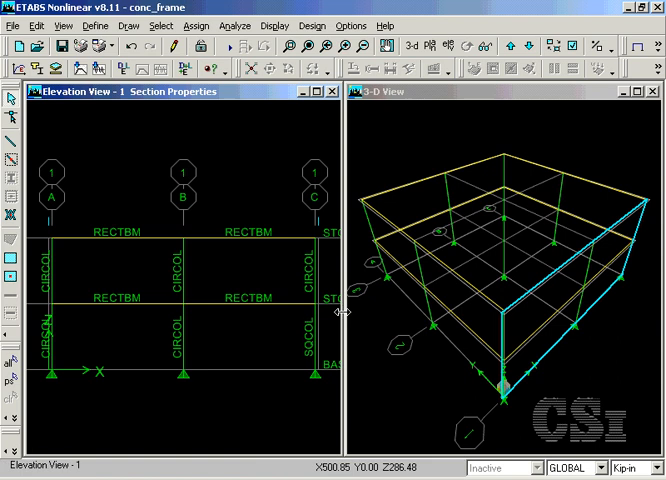
pyautogui.moveTo(224, 318)
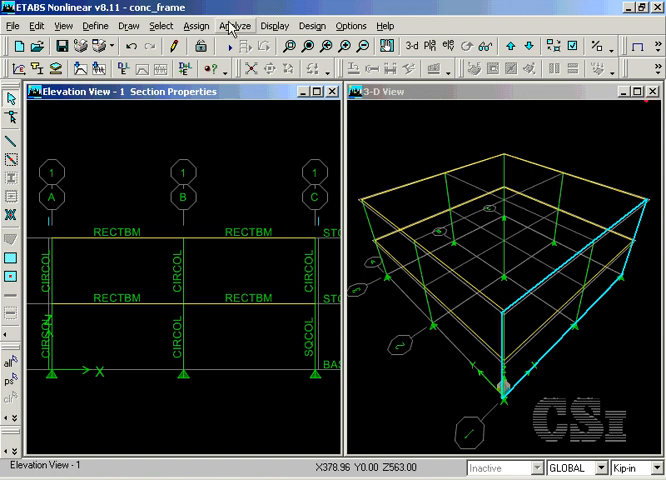
# Enable Include P-Delta in the analysis options, review its parameters, and run the analysis.
pyautogui.click(232, 24)
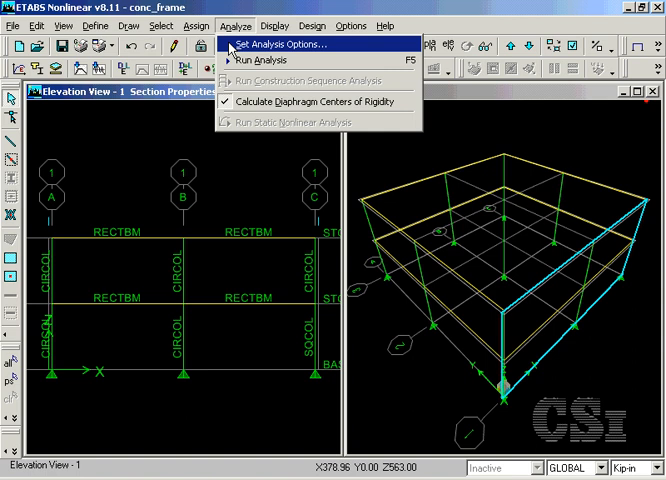
pyautogui.click(288, 44)
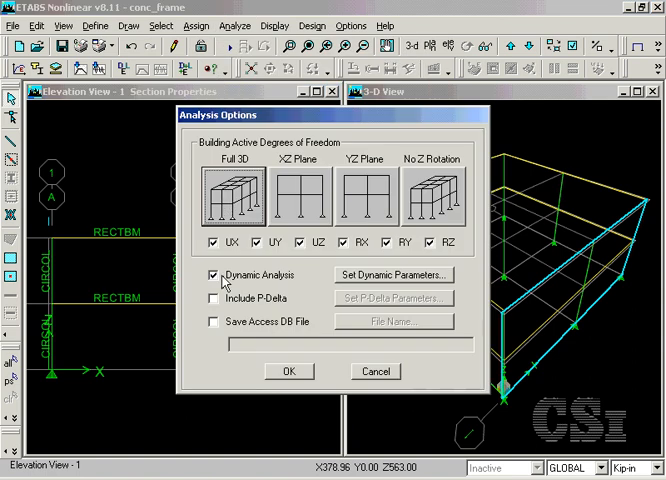
pyautogui.click(214, 298)
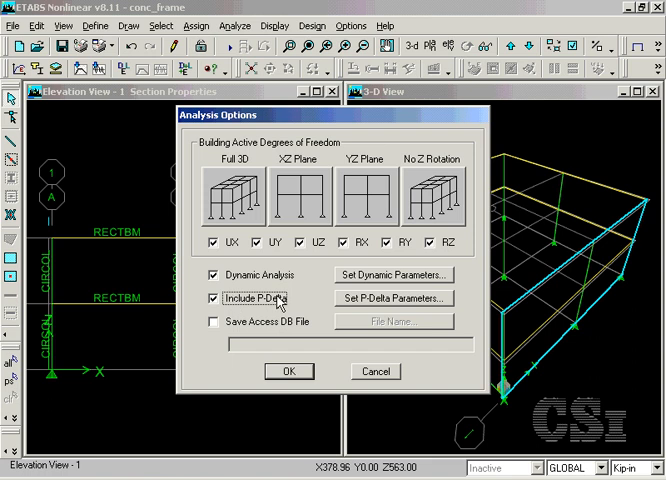
pyautogui.click(392, 298)
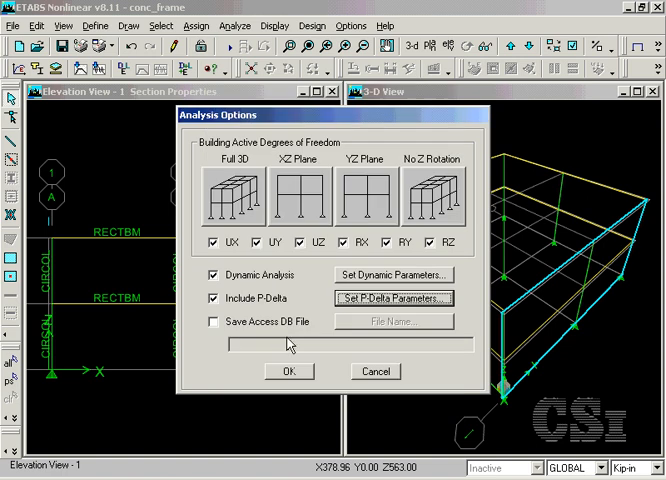
pyautogui.moveTo(288, 344)
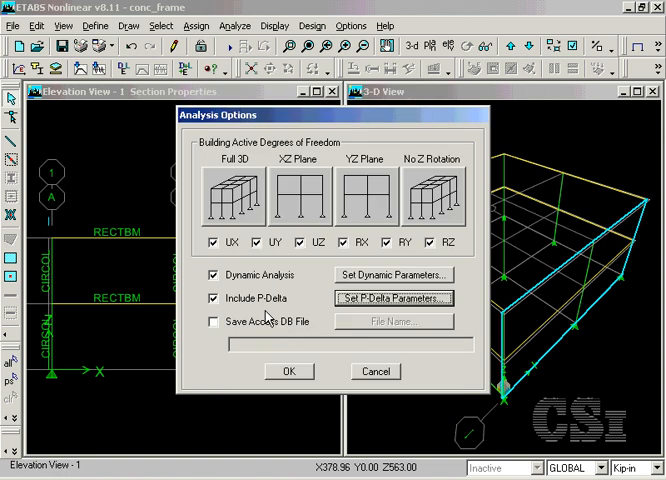
pyautogui.click(290, 372)
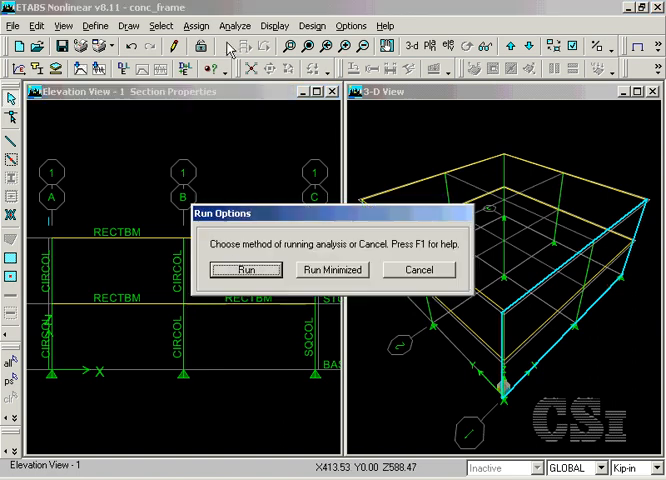
pyautogui.click(242, 268)
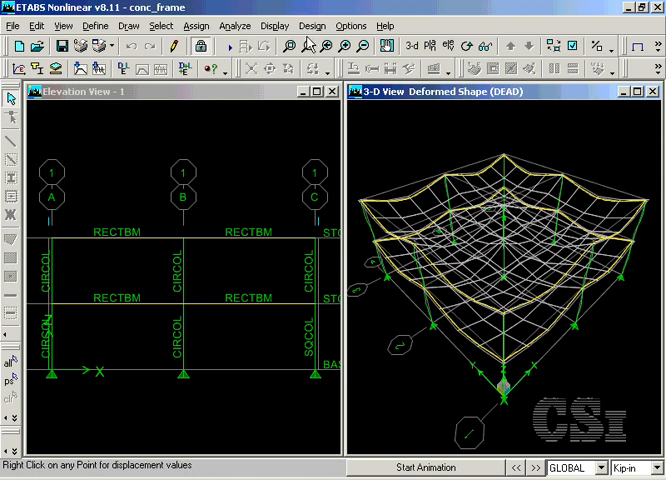
# Open the concrete design combination selection and inspect DCON5's load factors.
pyautogui.click(312, 24)
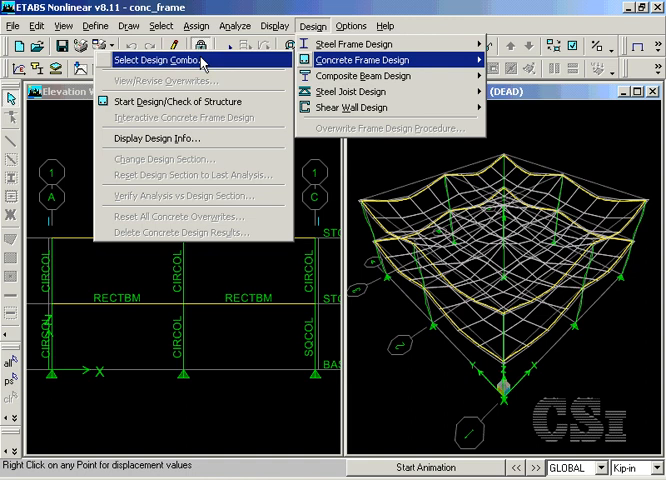
pyautogui.click(160, 64)
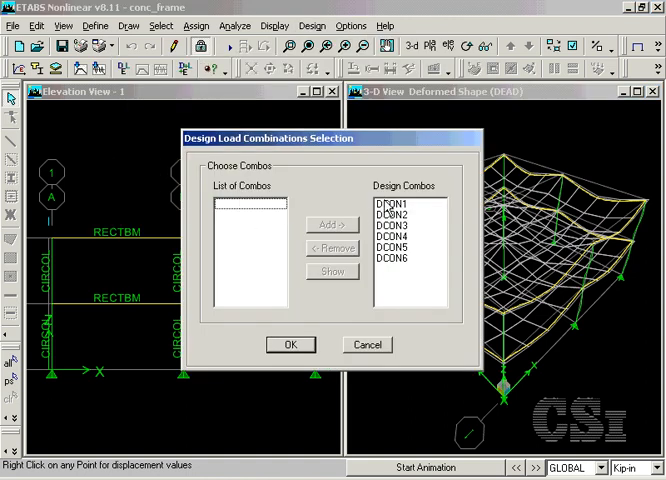
pyautogui.click(388, 246)
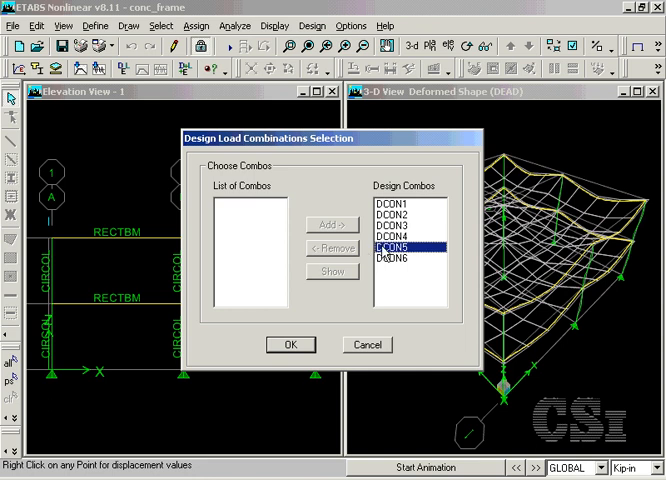
pyautogui.doubleClick(392, 246)
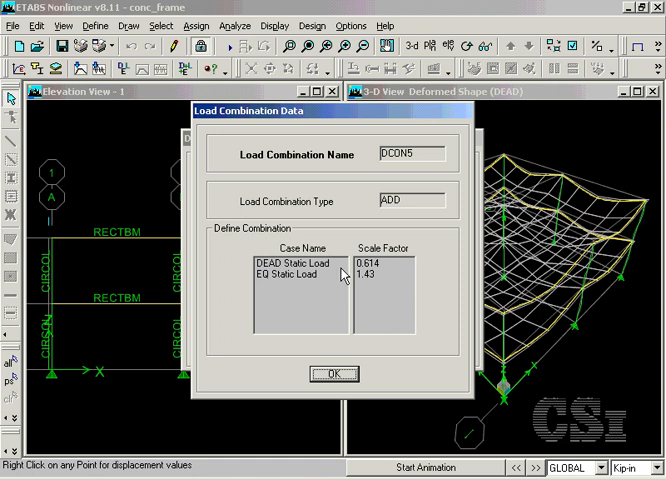
pyautogui.moveTo(328, 372)
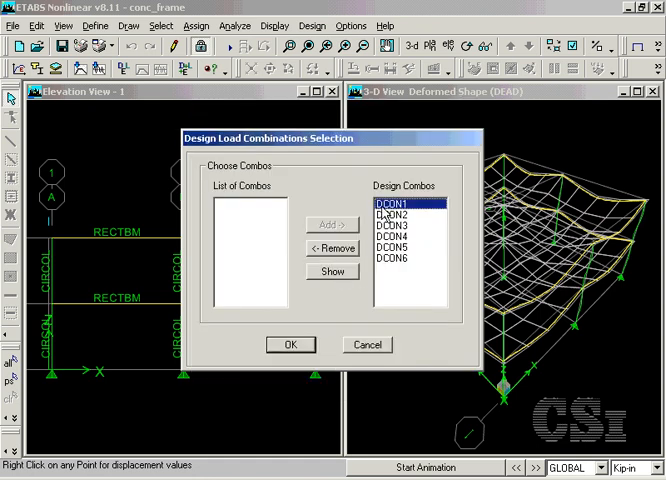
# Inspect DCON1's load factors and accept DCON1–DCON6 as the design combinations.
pyautogui.doubleClick(390, 202)
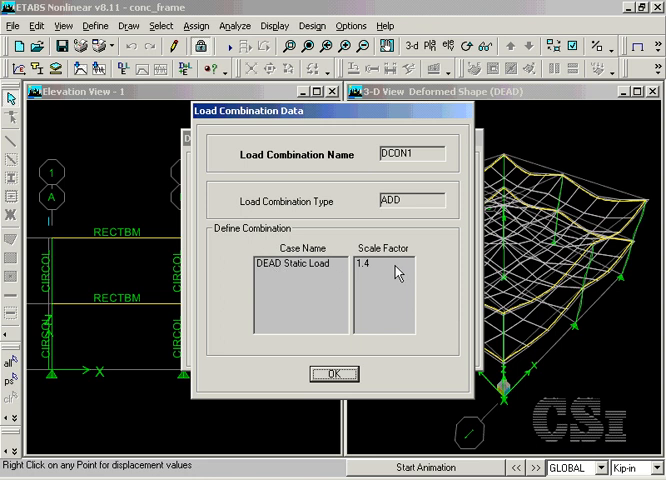
pyautogui.click(332, 372)
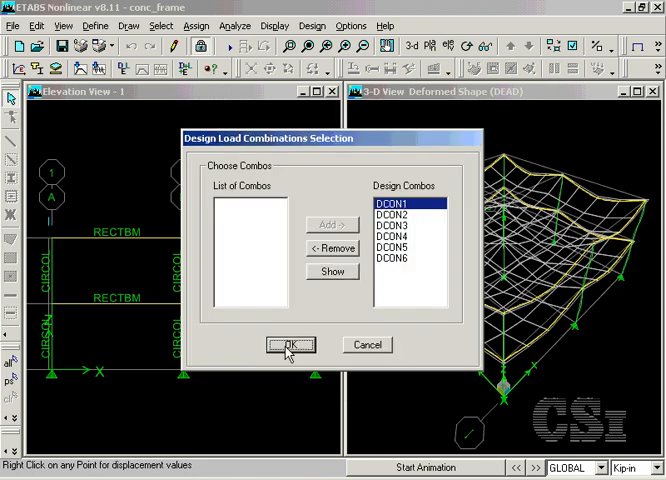
pyautogui.click(290, 344)
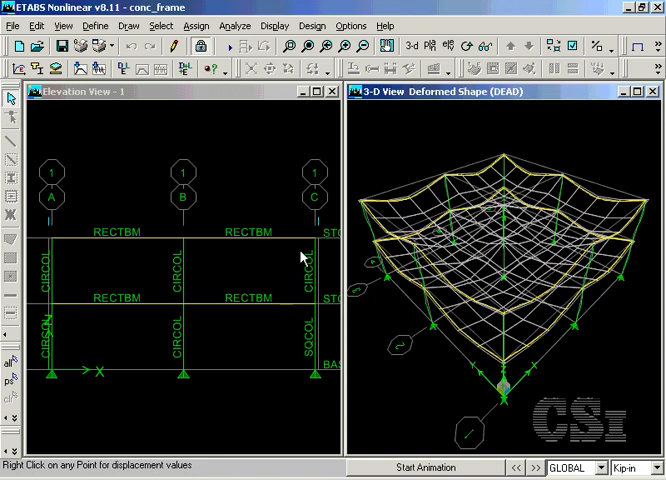
# Start the concrete frame design/check of the structure and reopen the concrete frame design commands.
pyautogui.click(312, 26)
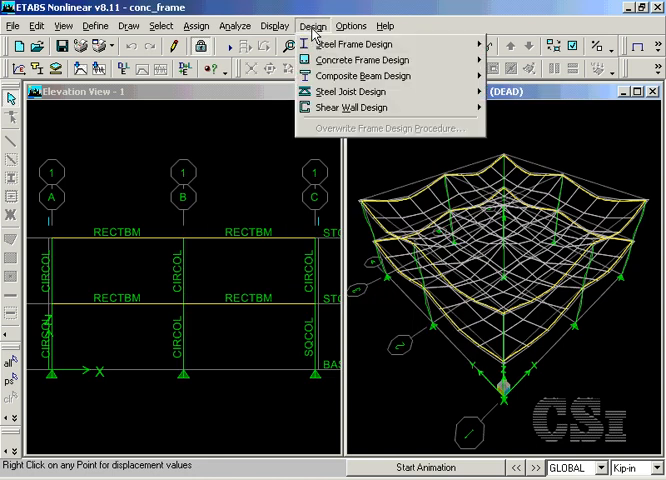
pyautogui.click(362, 60)
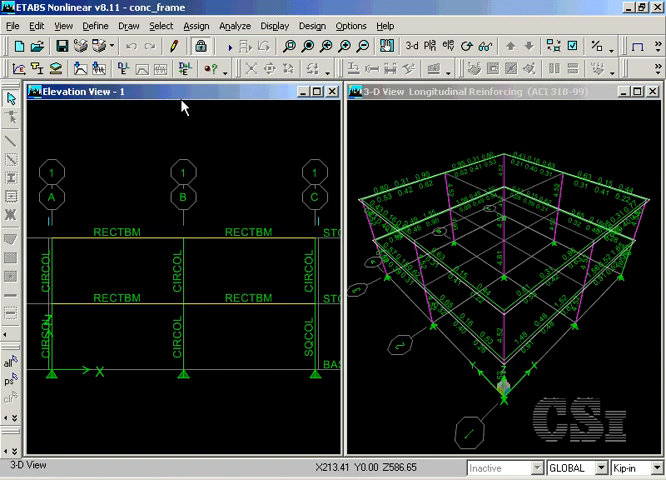
pyautogui.click(312, 26)
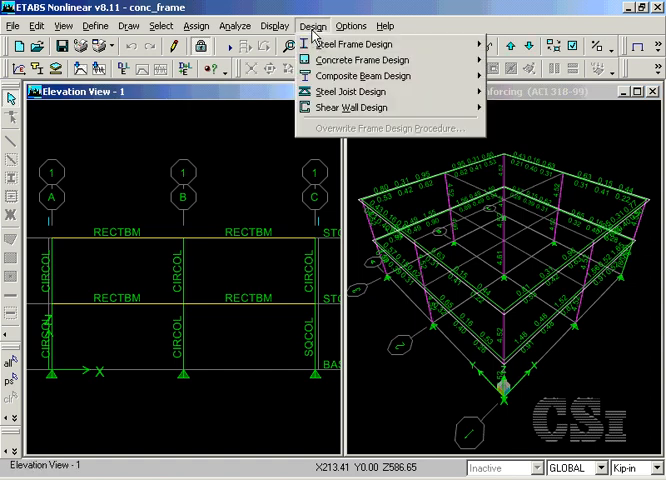
pyautogui.click(362, 60)
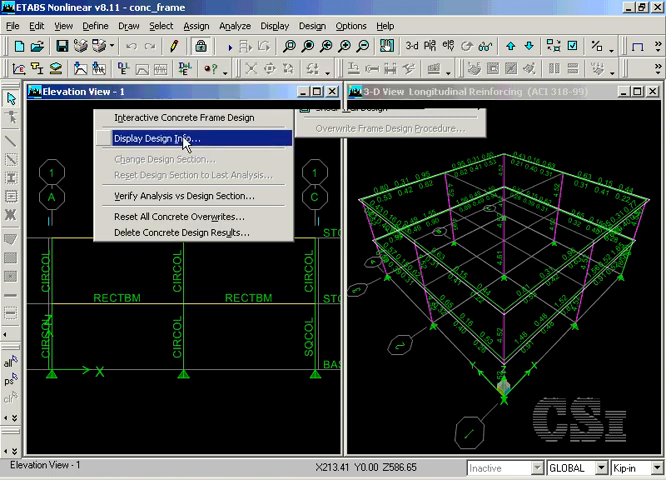
# Display the Longitudinal Reinforcing design output on the beams and columns in elevation.
pyautogui.click(156, 138)
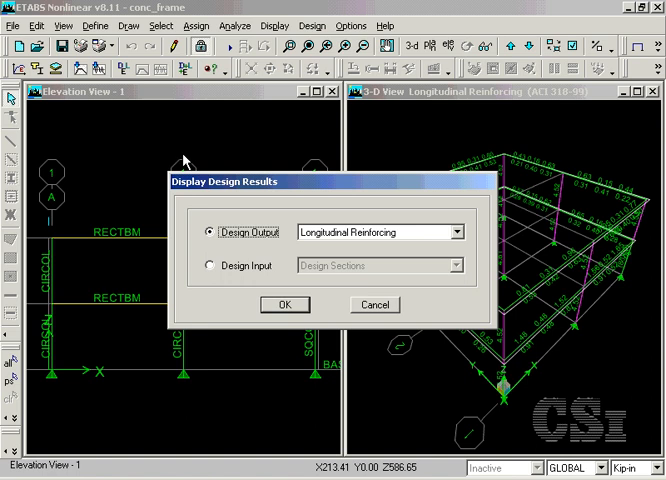
pyautogui.click(284, 304)
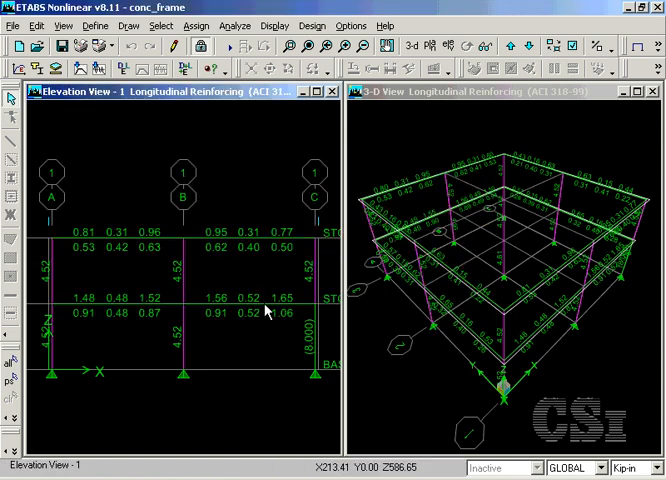
pyautogui.moveTo(146, 336)
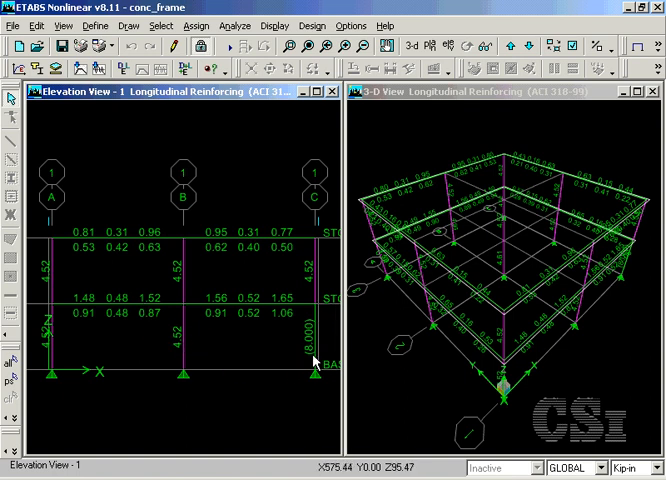
pyautogui.moveTo(196, 340)
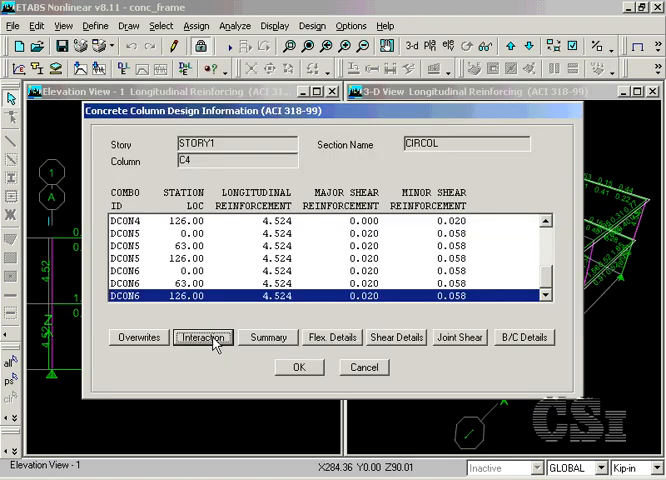
pyautogui.click(204, 336)
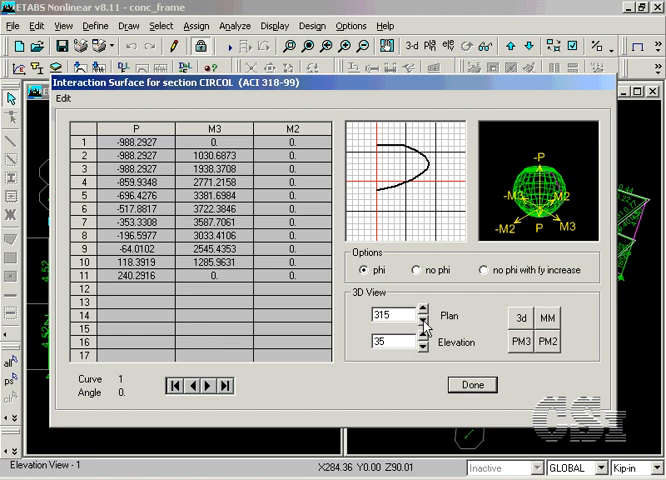
pyautogui.click(408, 322)
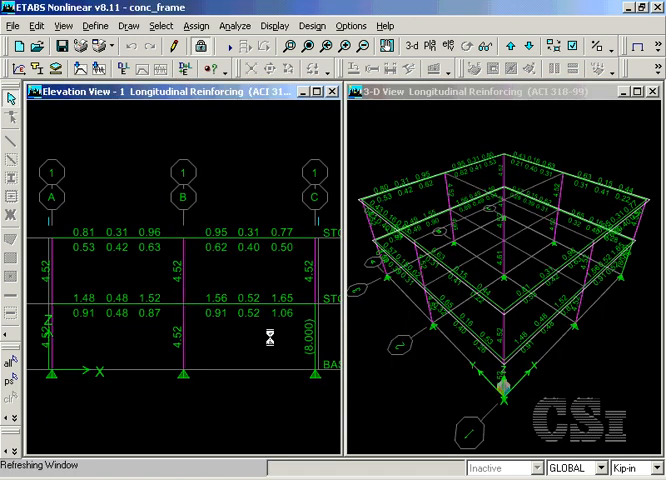
pyautogui.moveTo(232, 308)
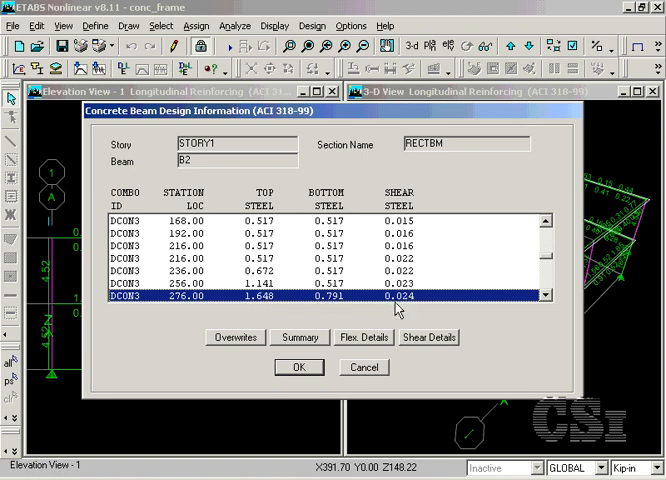
pyautogui.click(364, 336)
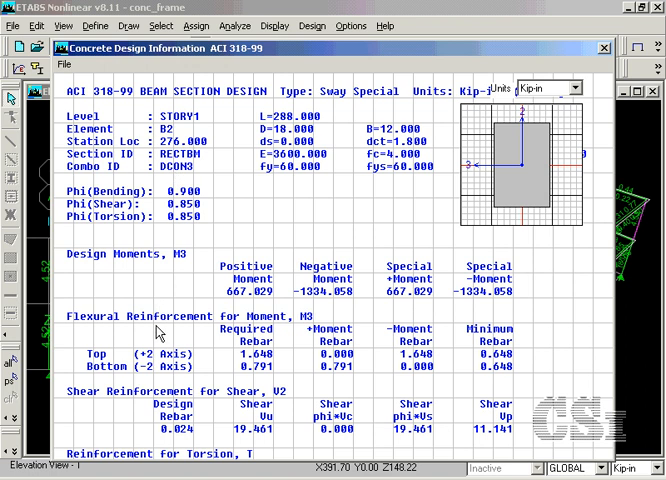
pyautogui.moveTo(432, 288)
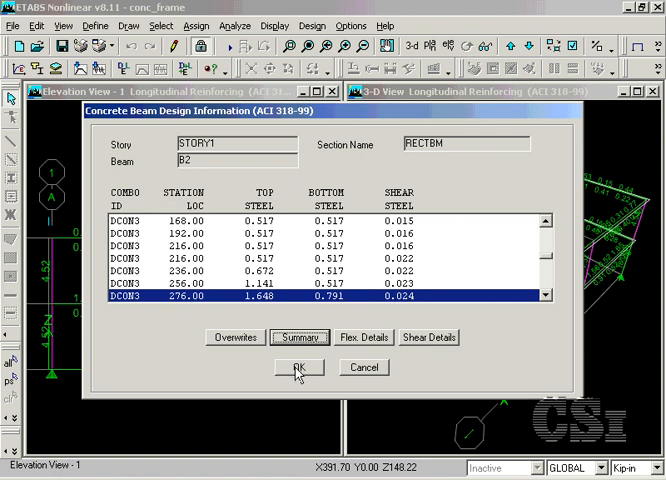
pyautogui.click(298, 368)
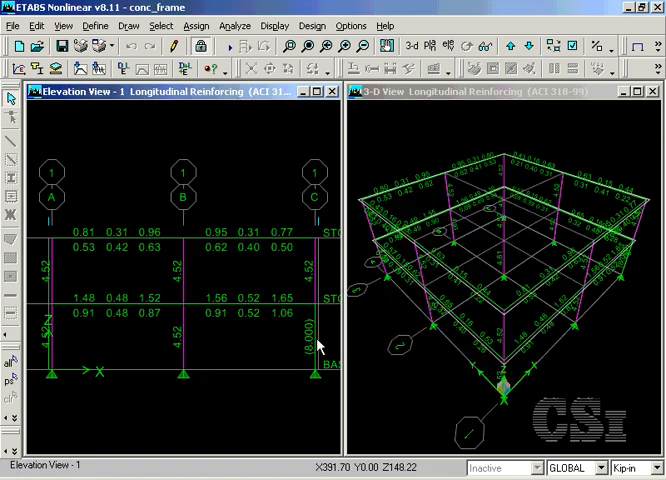
pyautogui.moveTo(316, 344)
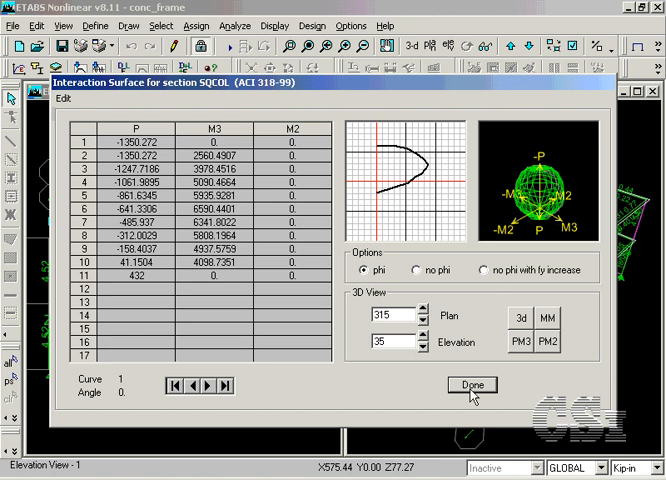
pyautogui.click(472, 384)
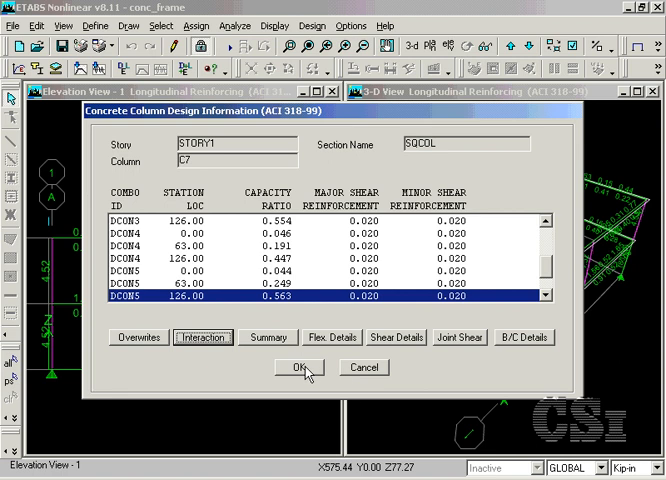
pyautogui.click(296, 368)
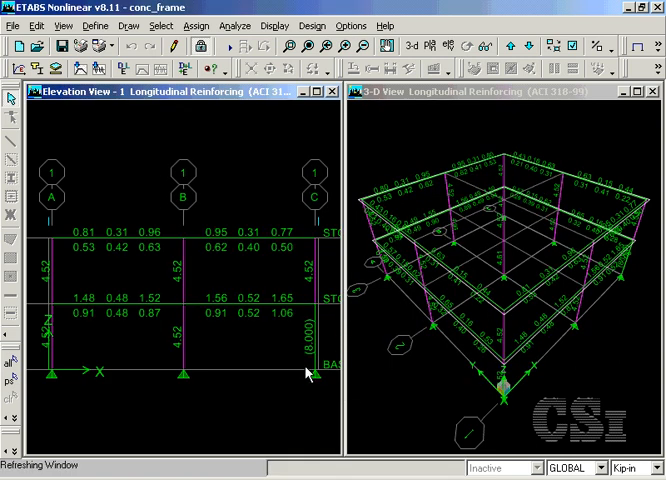